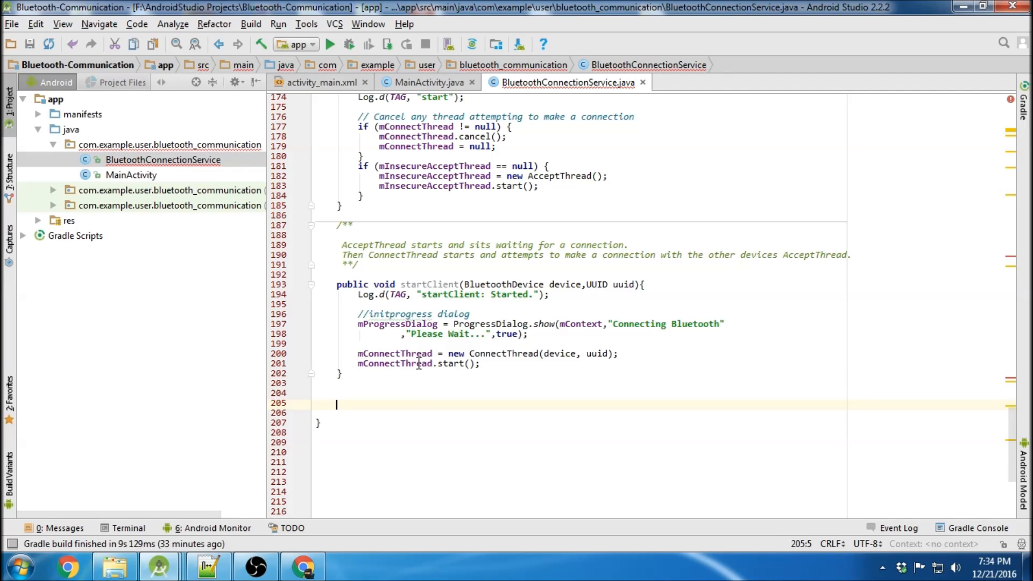
pyautogui.moveTo(362, 390)
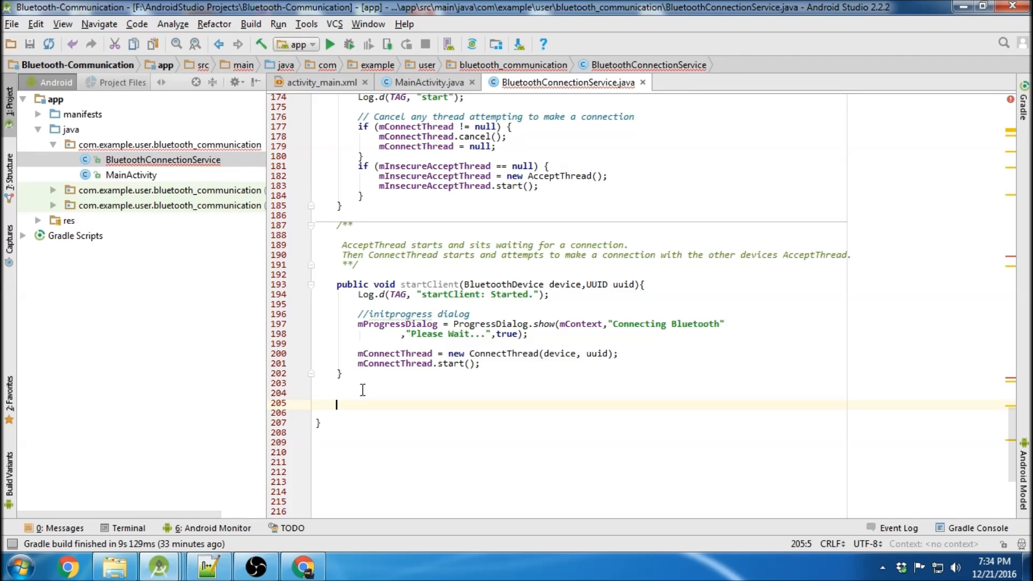
pyautogui.moveTo(366, 390)
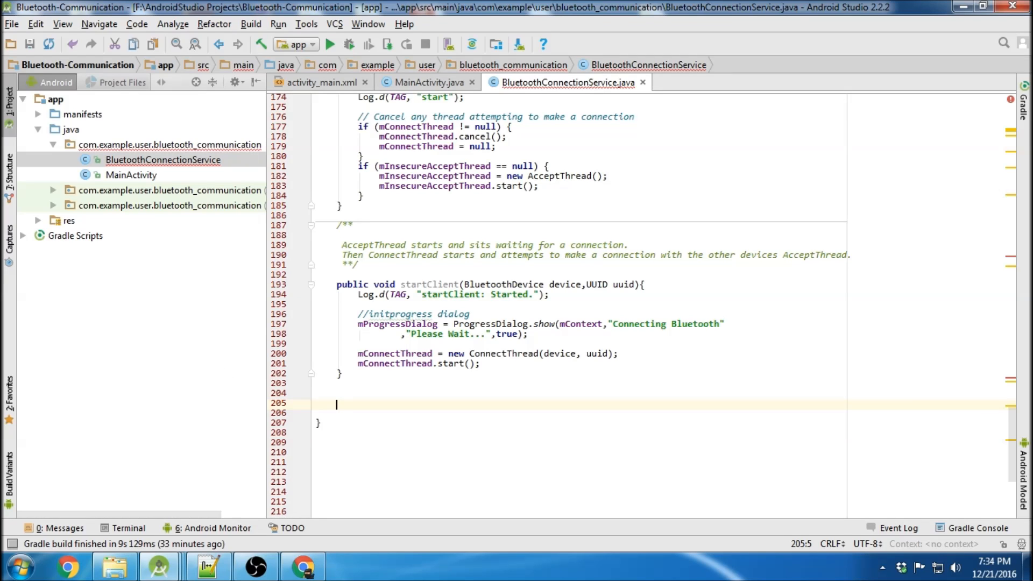
# Declare 'private ConnectedThread mConnectedThread;' below the ProgressDialog field.
pyautogui.scroll(3)
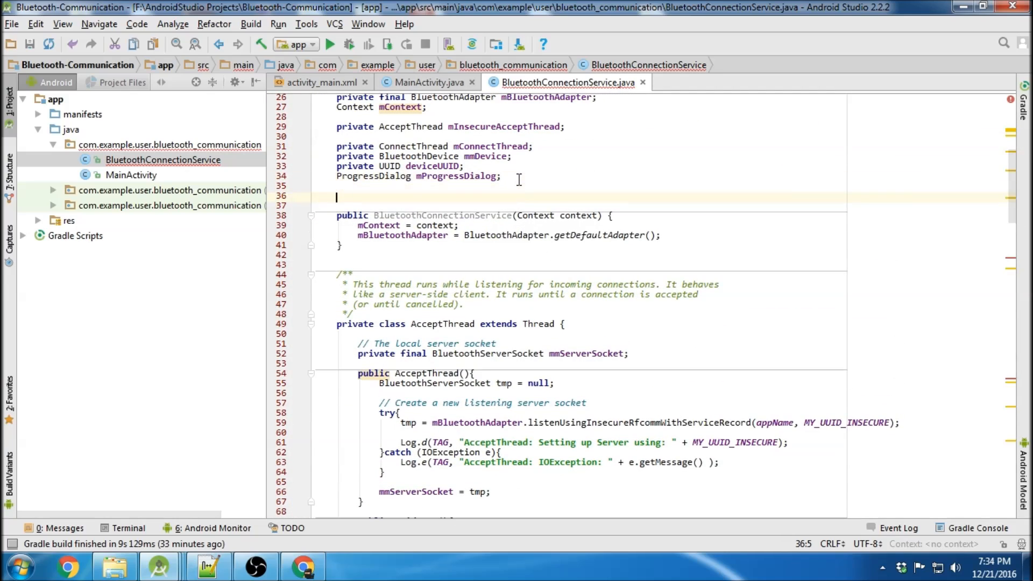
pyautogui.write('private ConnectedThread mConnectedThread;')
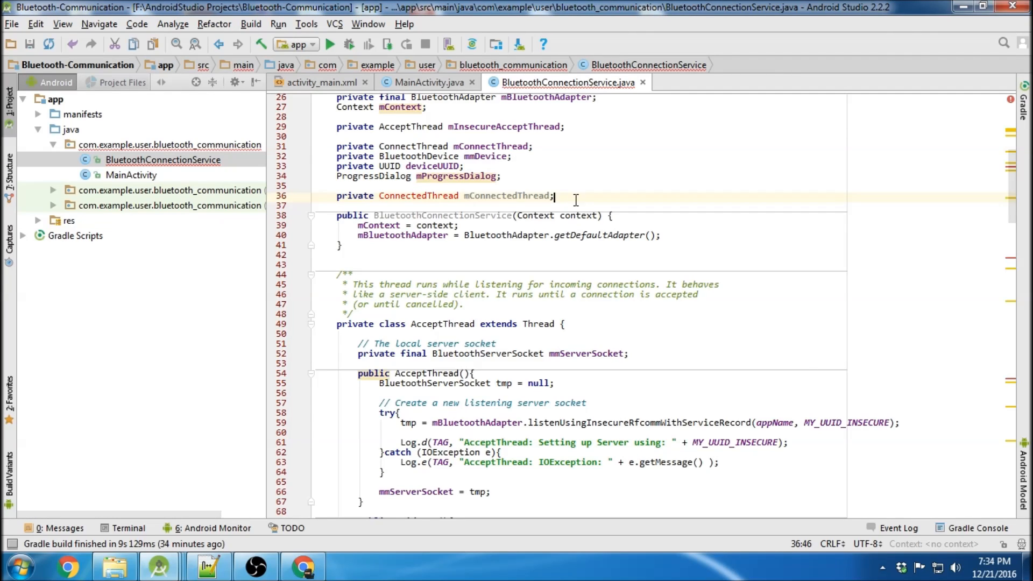
pyautogui.scroll(-3)
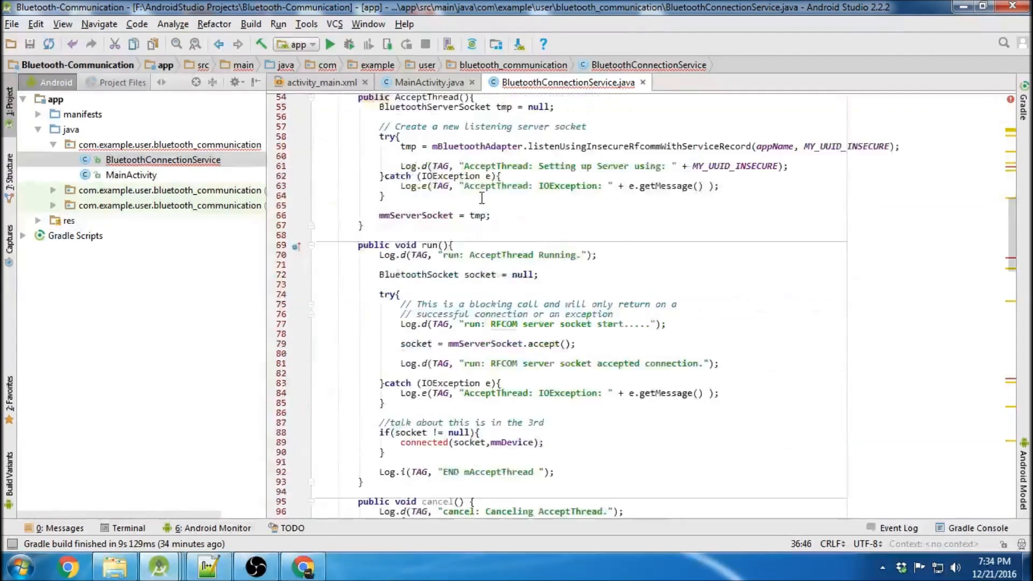
pyautogui.scroll(-3)
pyautogui.write('private class ConnectedThread extends Thread {')
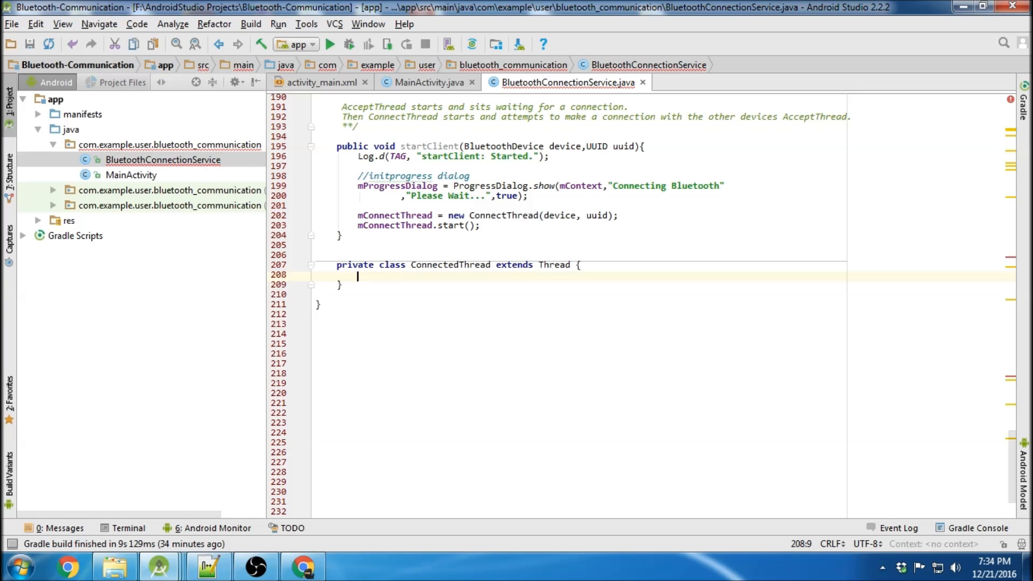
# Add the mmSocket field and a ConnectedThread(BluetoothSocket) constructor logging 'ConnectedThread: Starting.'.
pyautogui.write('private final BluetoothSocket mmSocket;')
pyautogui.write('private final OutputStream mmOutStream;')
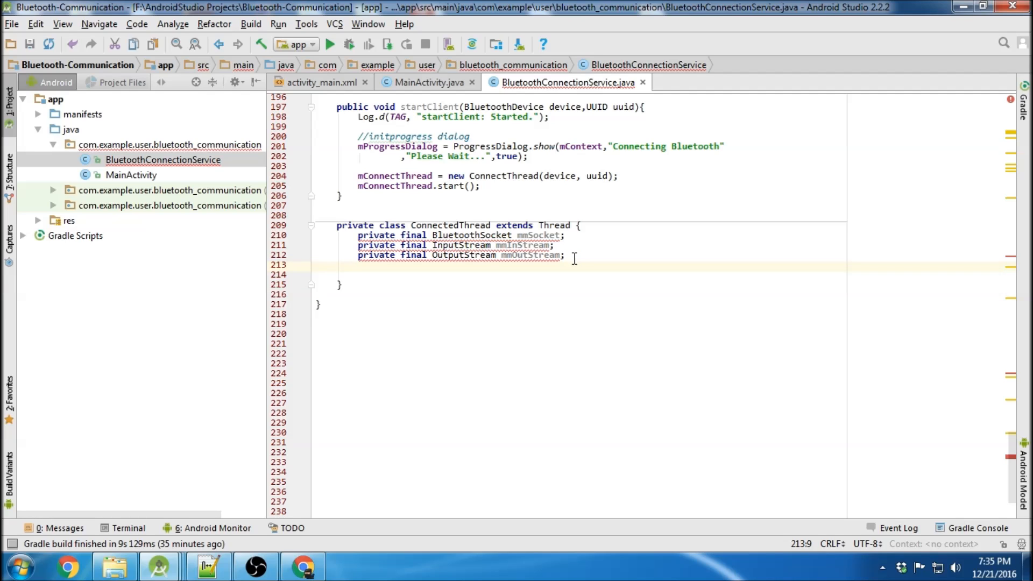
pyautogui.write('public ConnectedThread(BluetoothSocket socket) {')
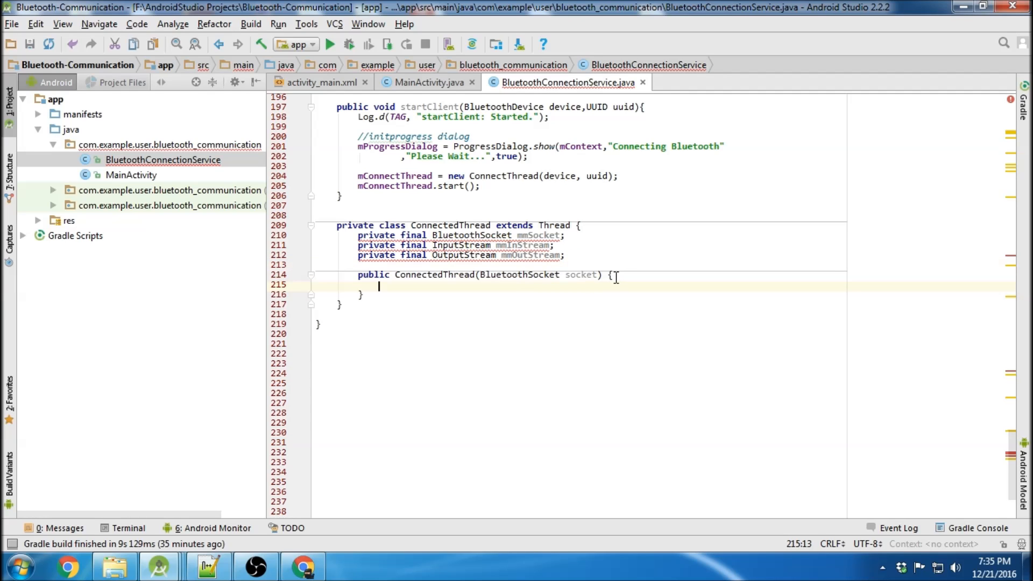
pyautogui.moveTo(575, 306)
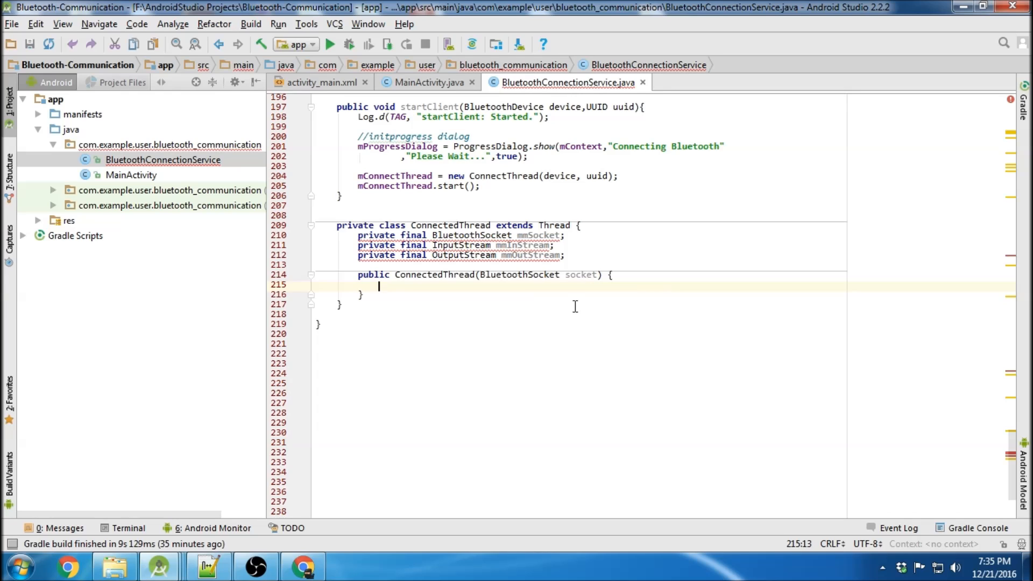
pyautogui.write('Log.d(TAG, "ConnectedThread: Starting.");')
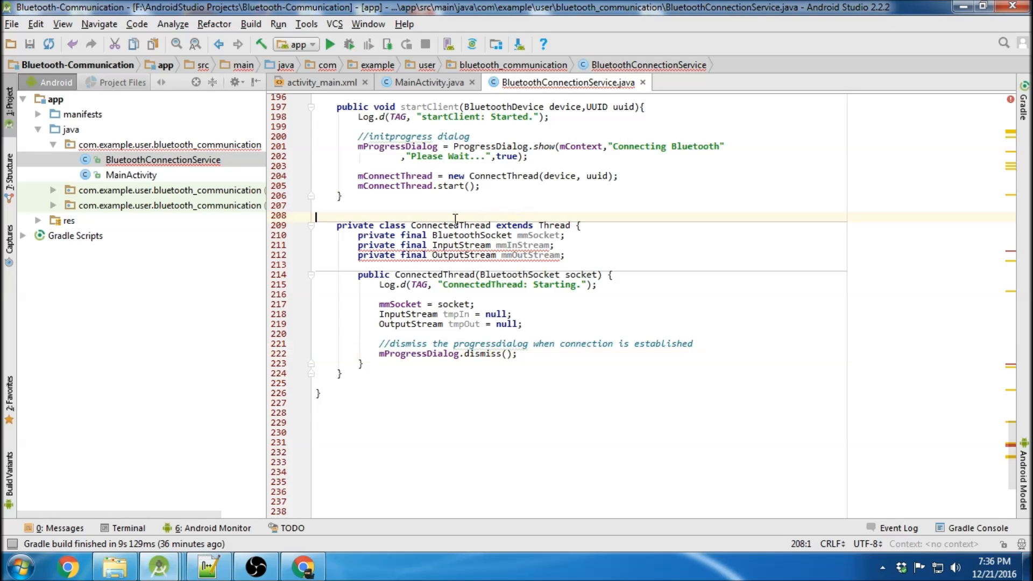
pyautogui.moveTo(434, 221)
pyautogui.write('tmpOut = mmSocket.getOutputStream();')
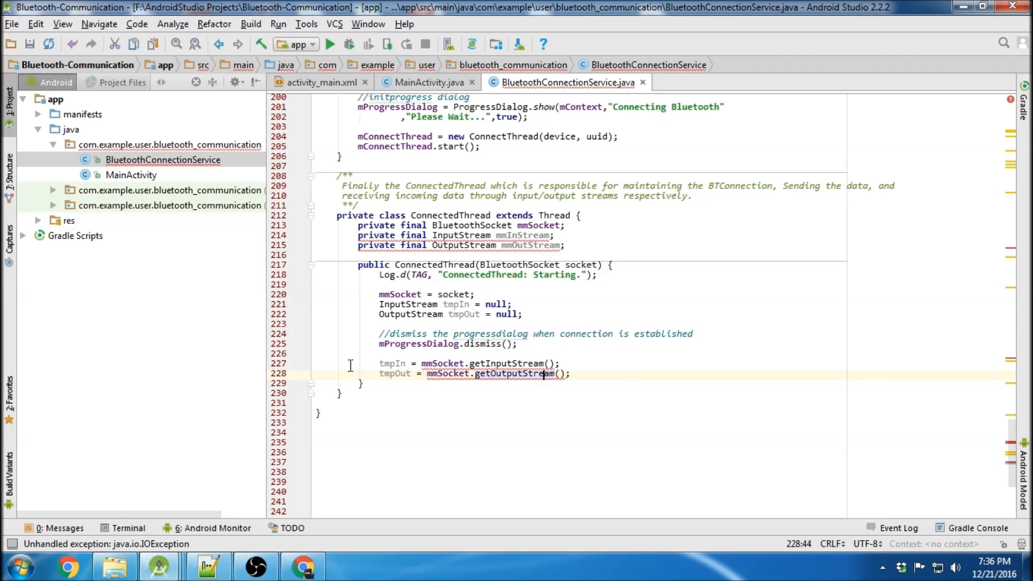
# Surround the getInputStream/getOutputStream calls with a try/catch for IOException.
pyautogui.click(425, 364)
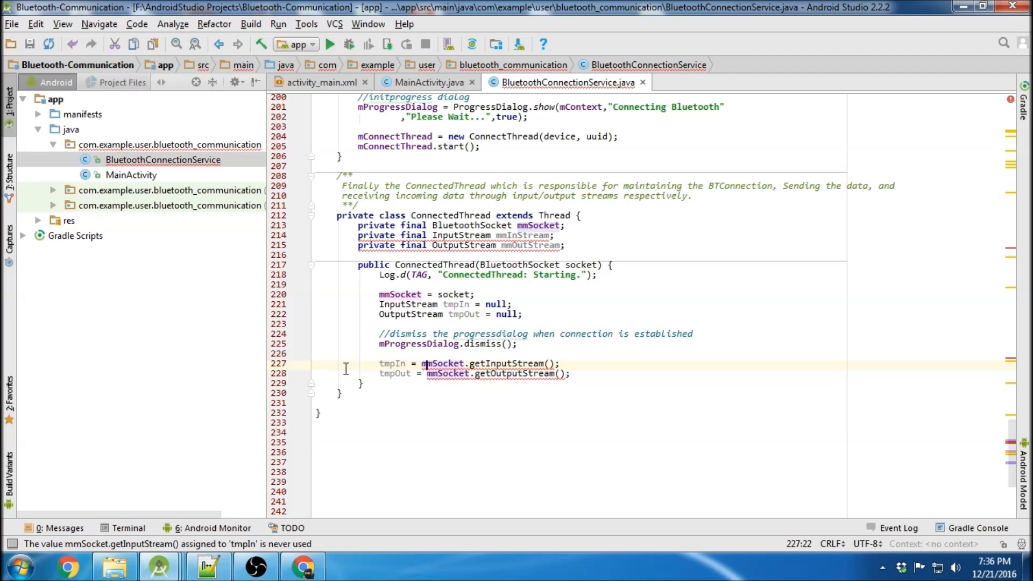
pyautogui.click(334, 363)
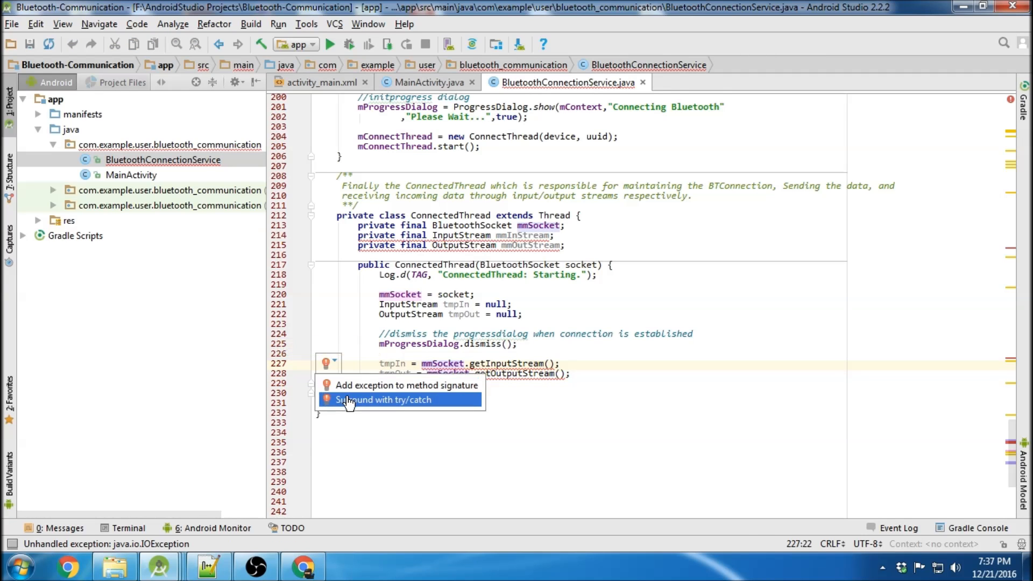
pyautogui.click(384, 400)
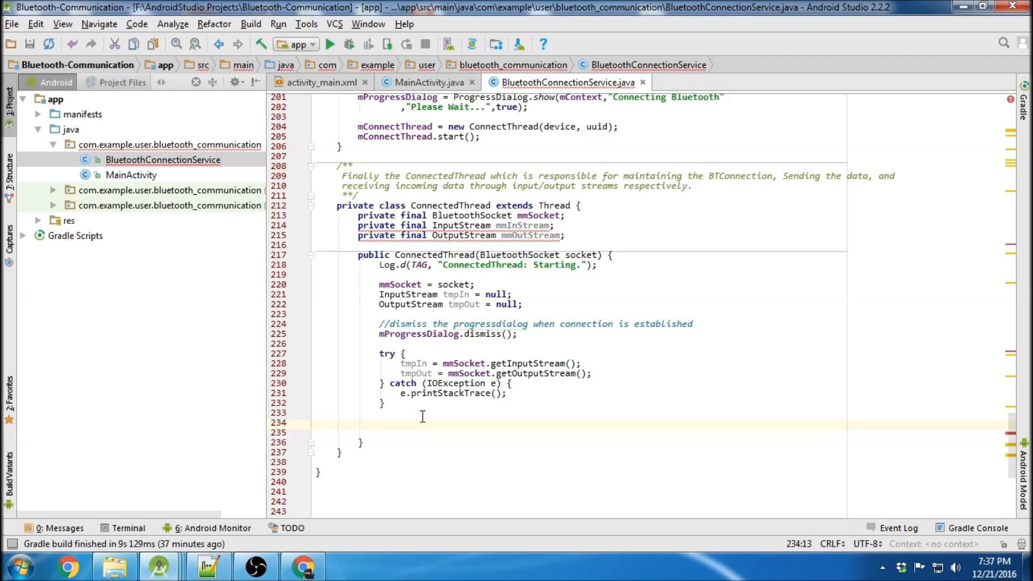
# Assign mmInStream from tmpIn and begin a run() method with a bytes counter.
pyautogui.write('mmInStream = tmpIn;')
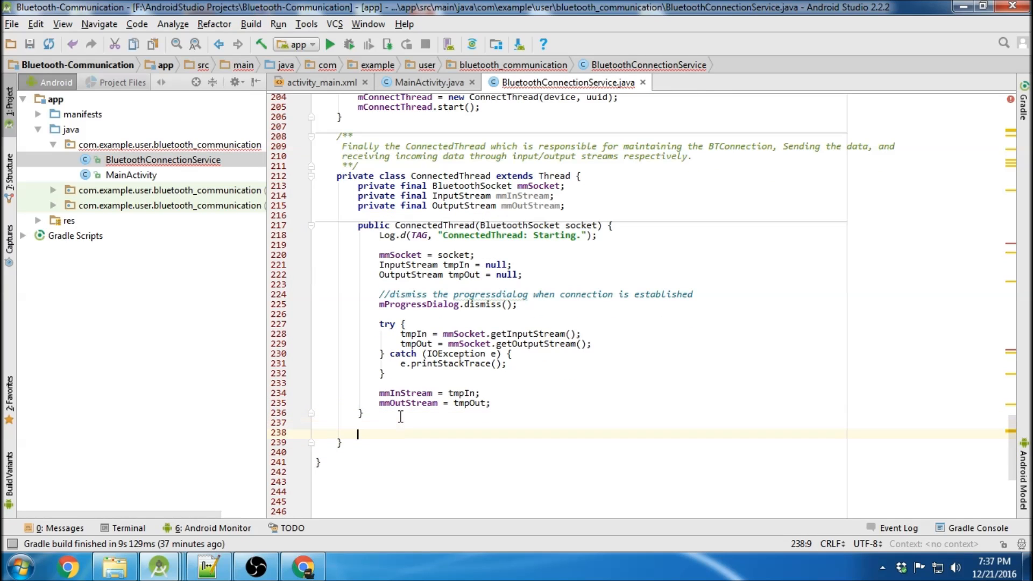
pyautogui.write('public run(){}')
pyautogui.write('byte[] buffer = new byte[1024];  // buffer store for the stream')
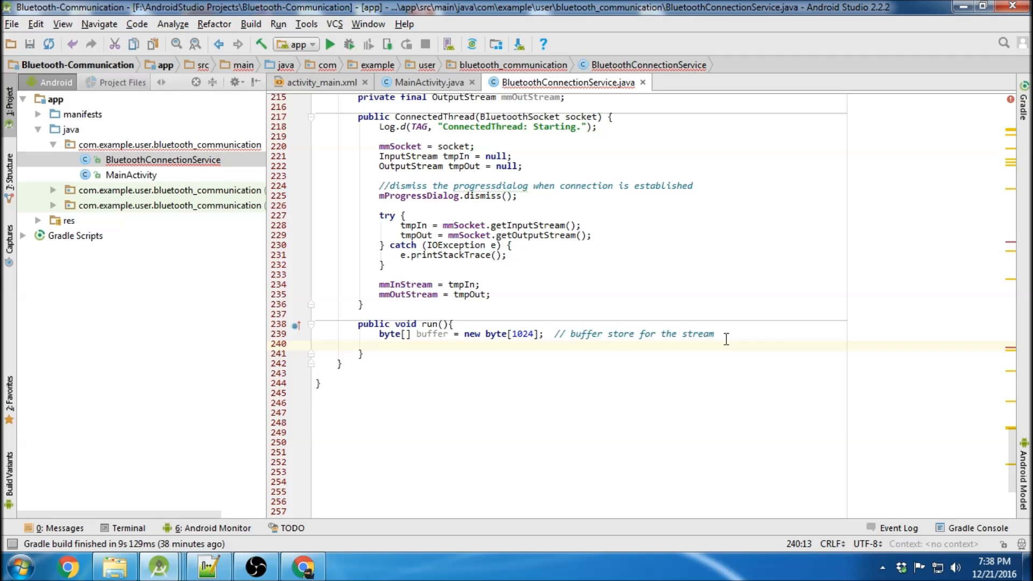
pyautogui.write('int bytes; // bytes returned from read()')
pyautogui.write('while (true) {')
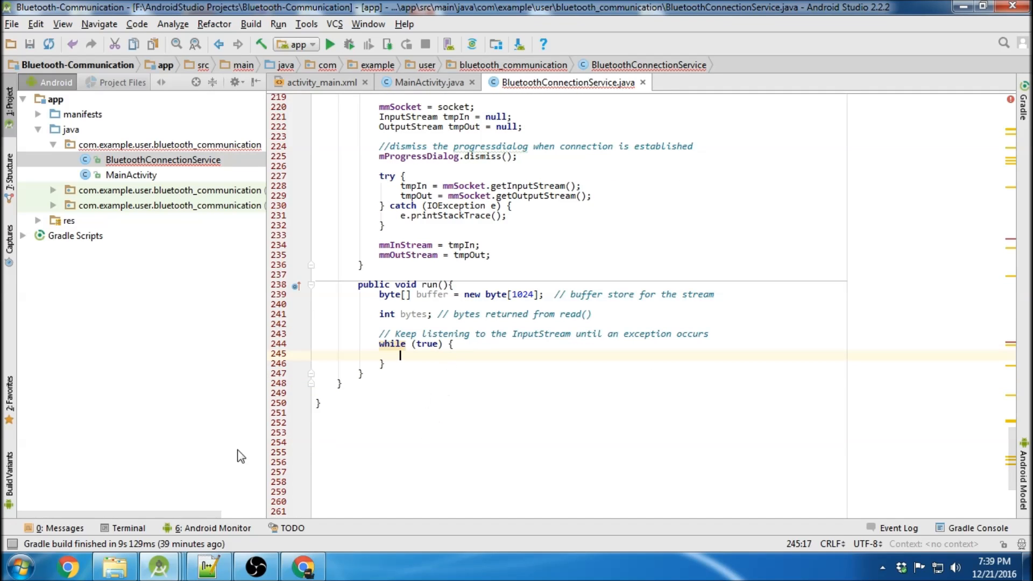
pyautogui.write('// Read from the InputStream')
pyautogui.write('bytes = mmInStream.read(buffer);')
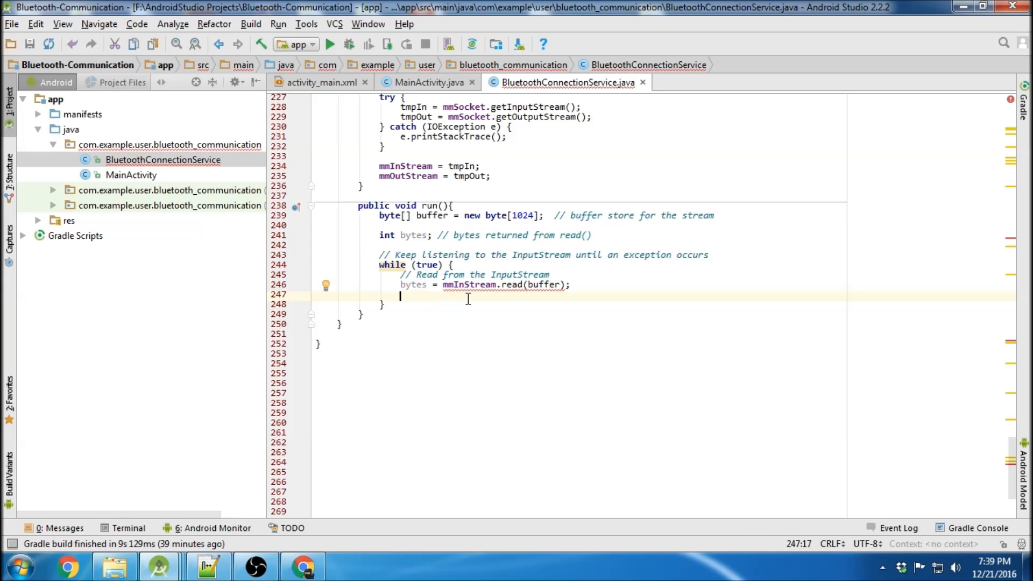
# Build and log the incoming message as 'InputStream: ', breaking the loop on IOException.
pyautogui.write('String incomingMessage = new String(buffer, 0, bytes);')
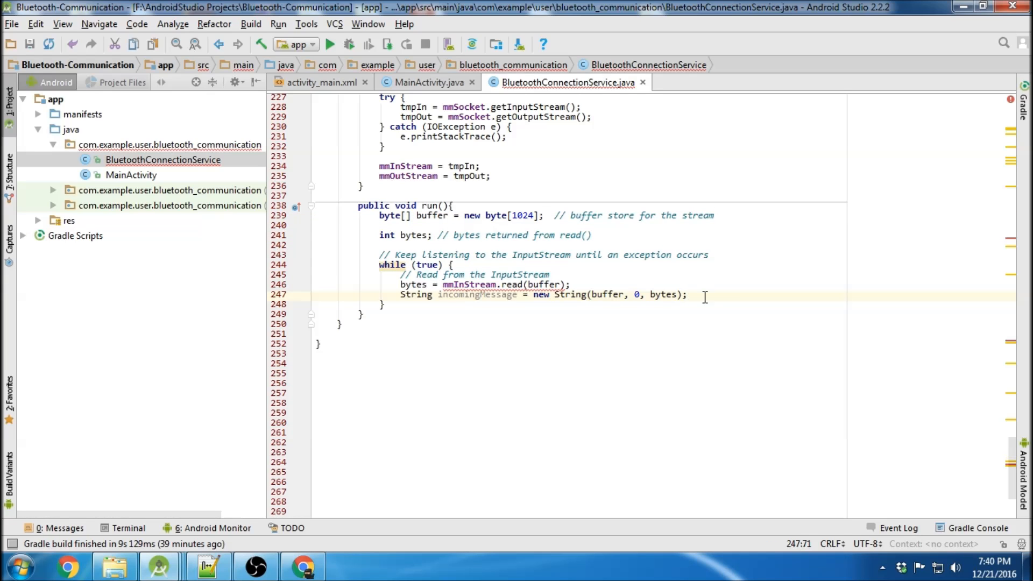
pyautogui.write('Log.d(TAG, "InputStream: " + incomingMessage);')
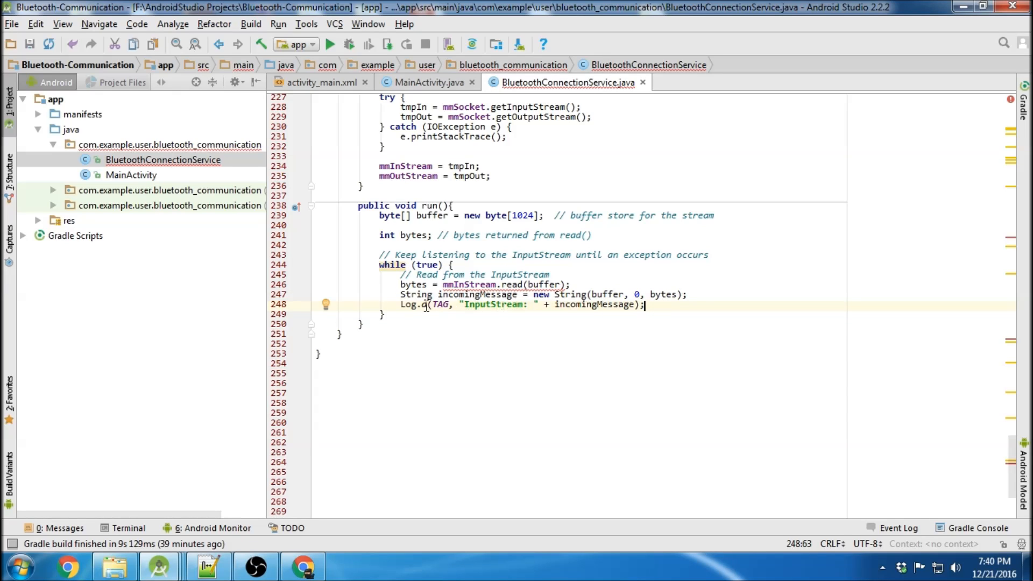
pyautogui.doubleClick(493, 305)
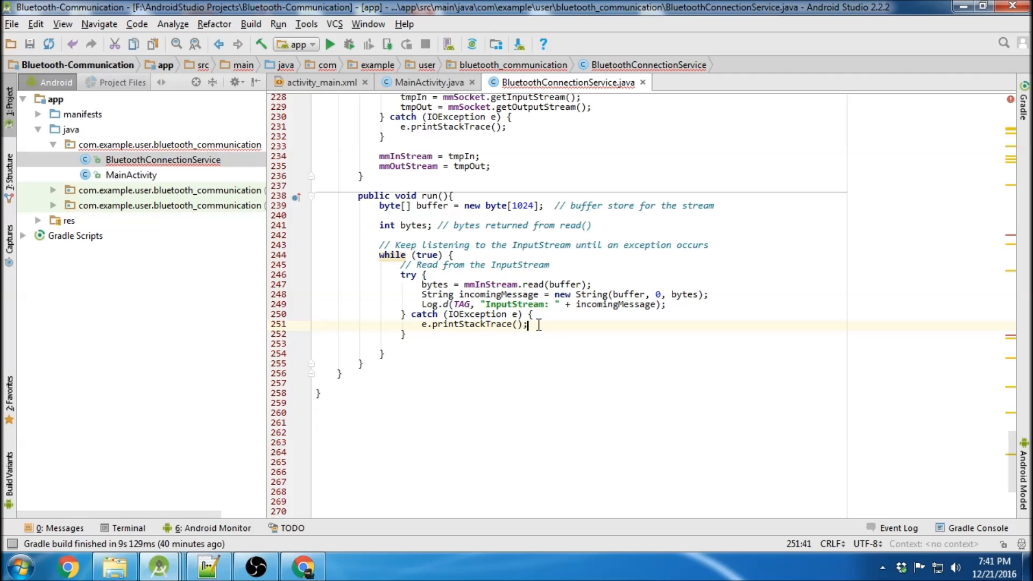
pyautogui.write('break')
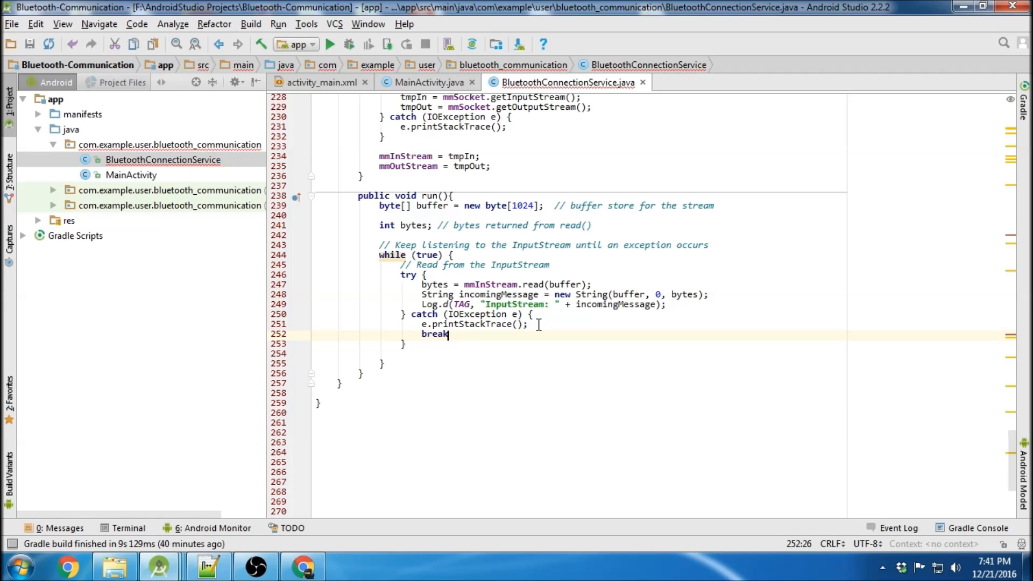
pyautogui.write(';')
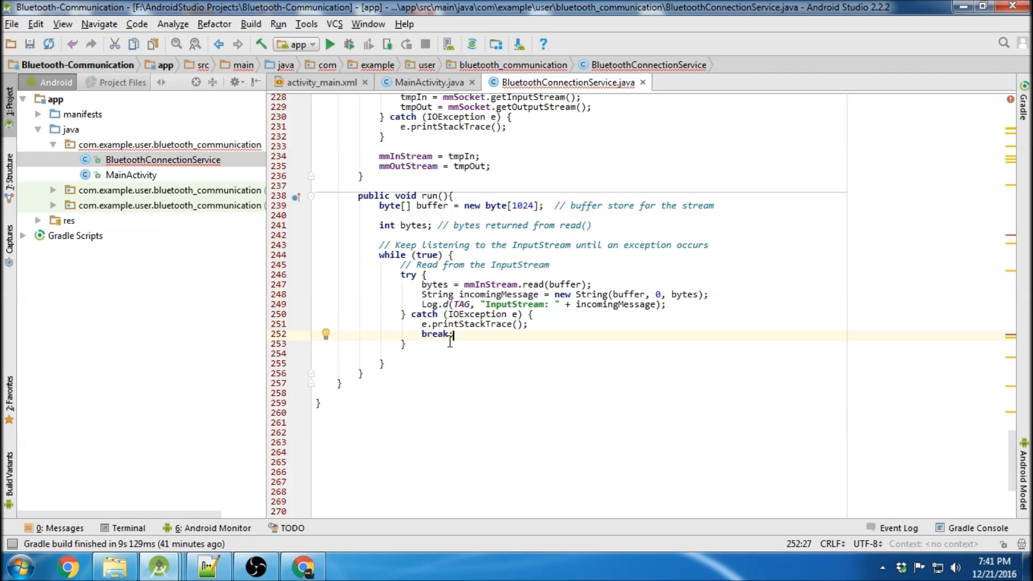
pyautogui.click(403, 344)
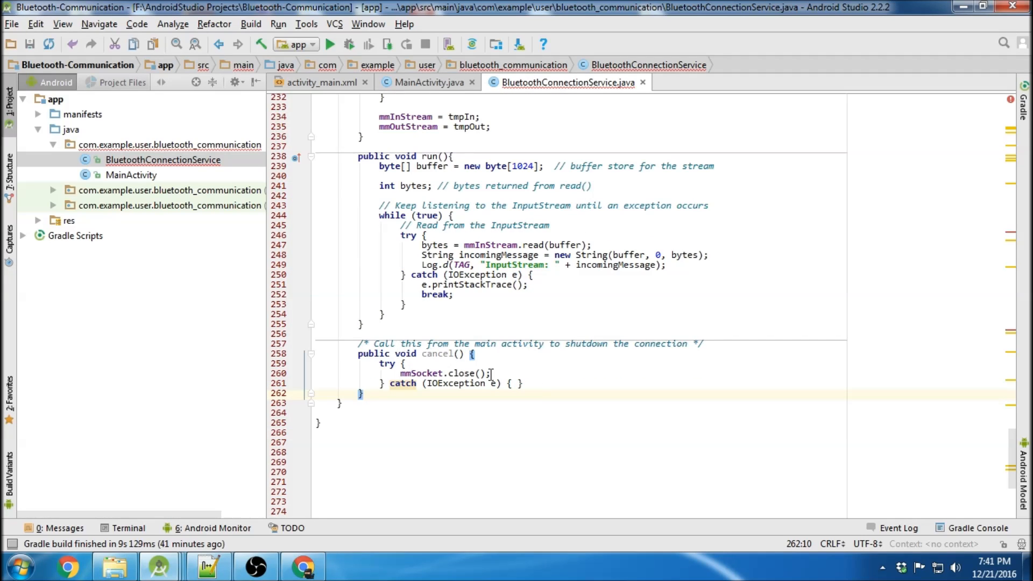
# Above cancel(), start a commented write method converting bytes to a String text.
pyautogui.press('enter')
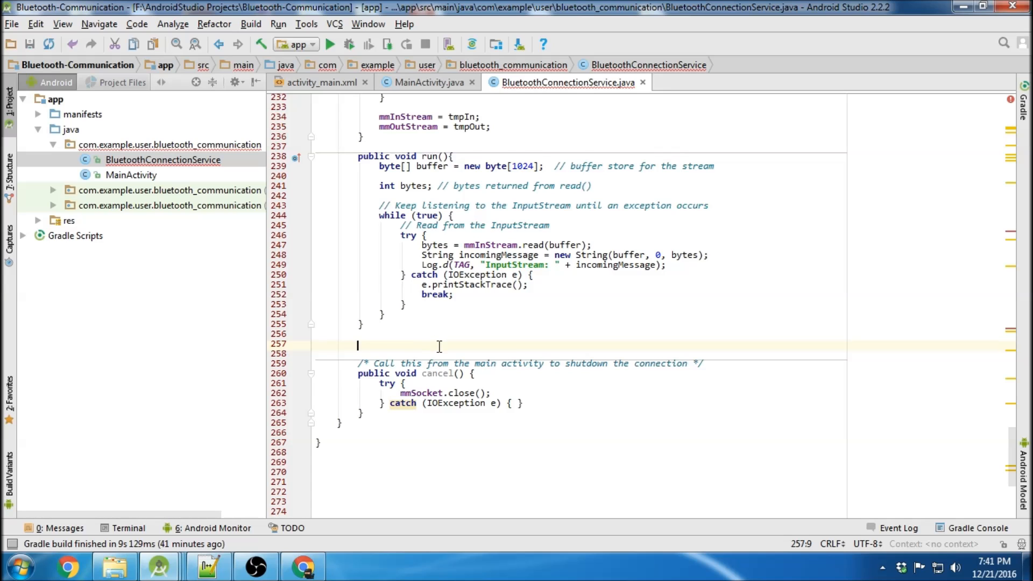
pyautogui.write('//Call this from the main activity to send data to the remote device */')
pyautogui.write('public void write(byte[] bytes) {')
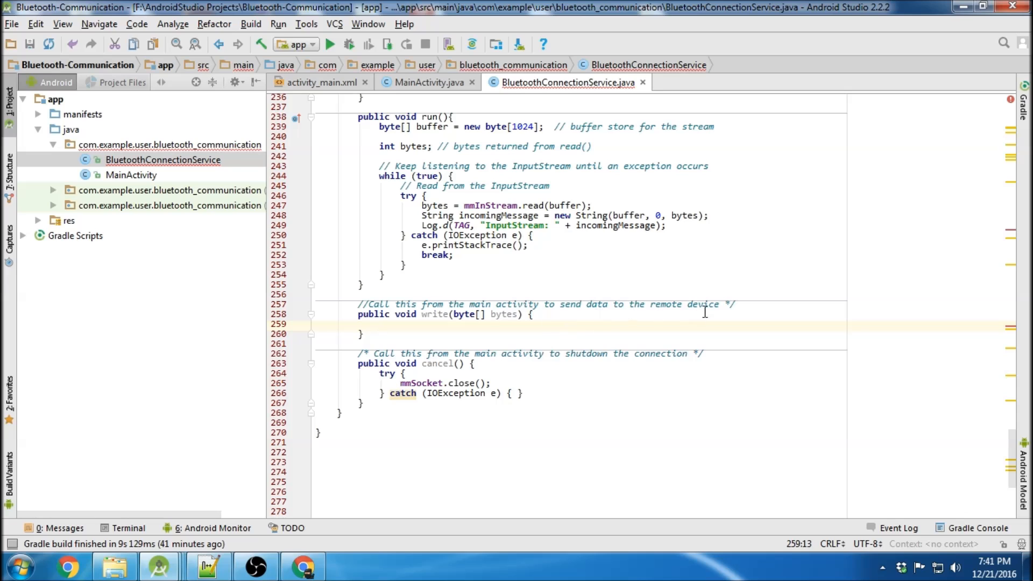
pyautogui.click(407, 314)
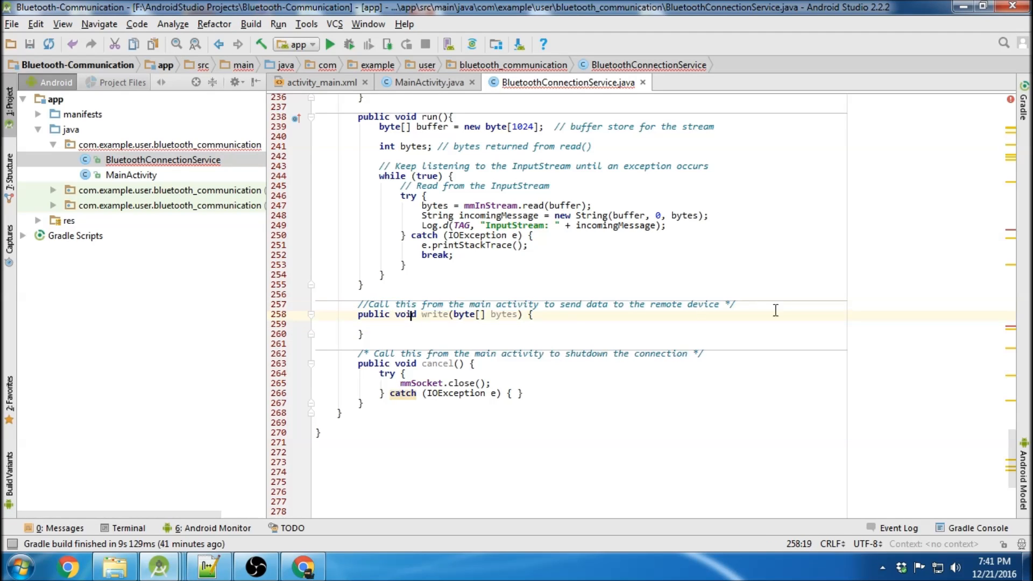
pyautogui.write('String text = new String(bytes, Charset.defaultCharset());')
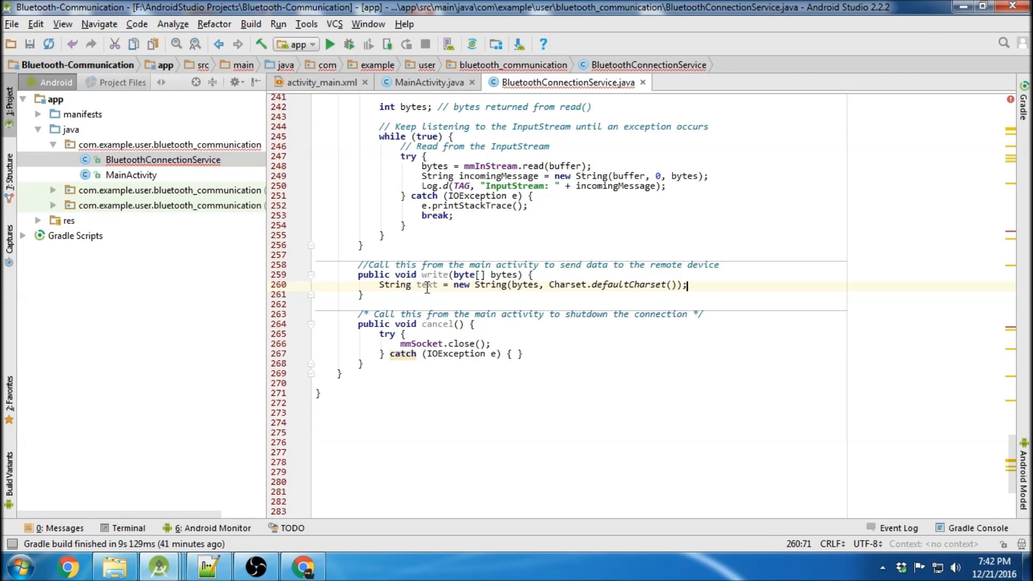
# Log 'write: Writing to outputstream: ' and send bytes to mmOutStream; reference inputStream in run's error log.
pyautogui.doubleClick(434, 275)
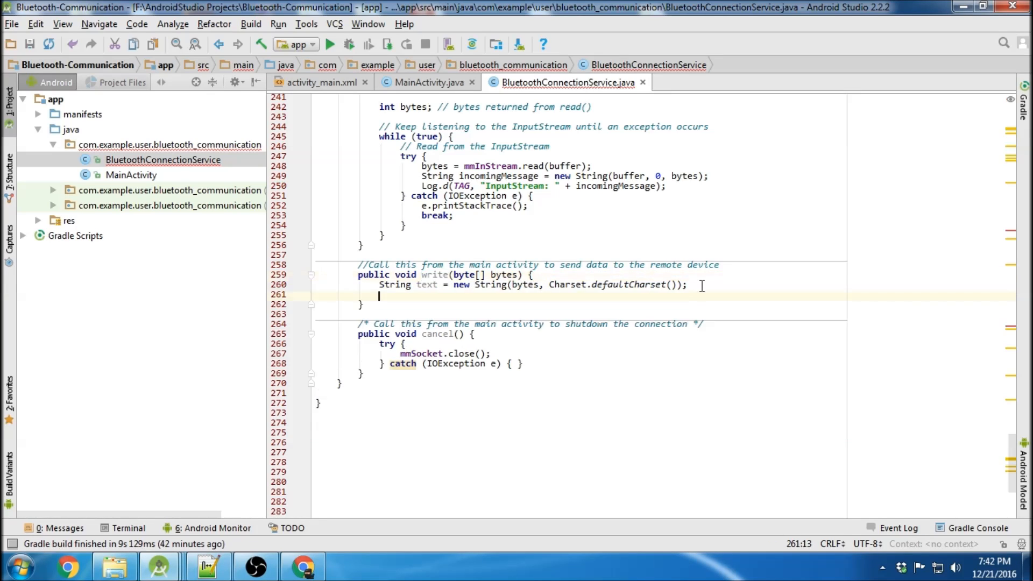
pyautogui.write('Log.d(TAG, "write: Writing to outputstream: " + text);')
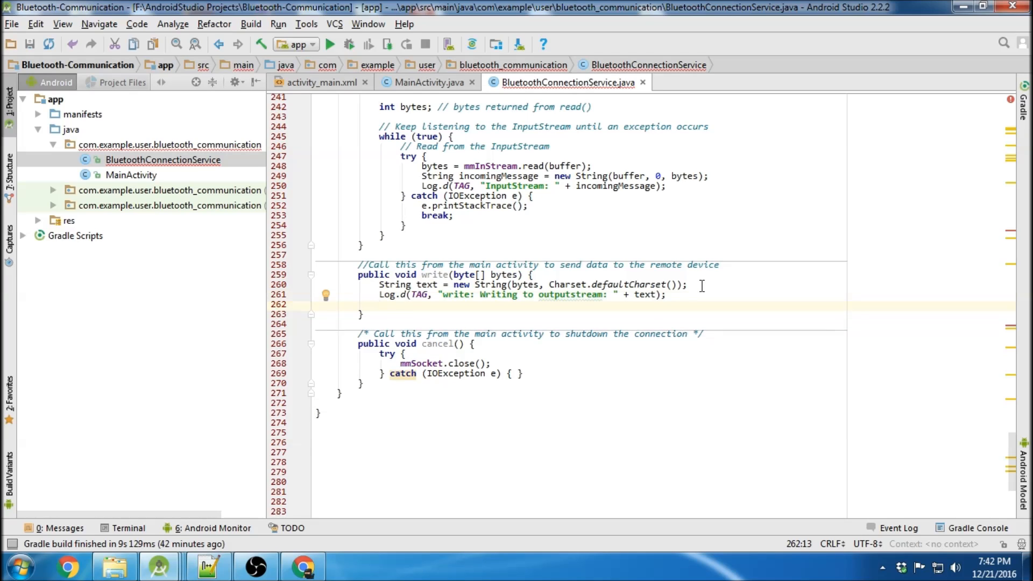
pyautogui.write('mmOutStream.write(bytes);')
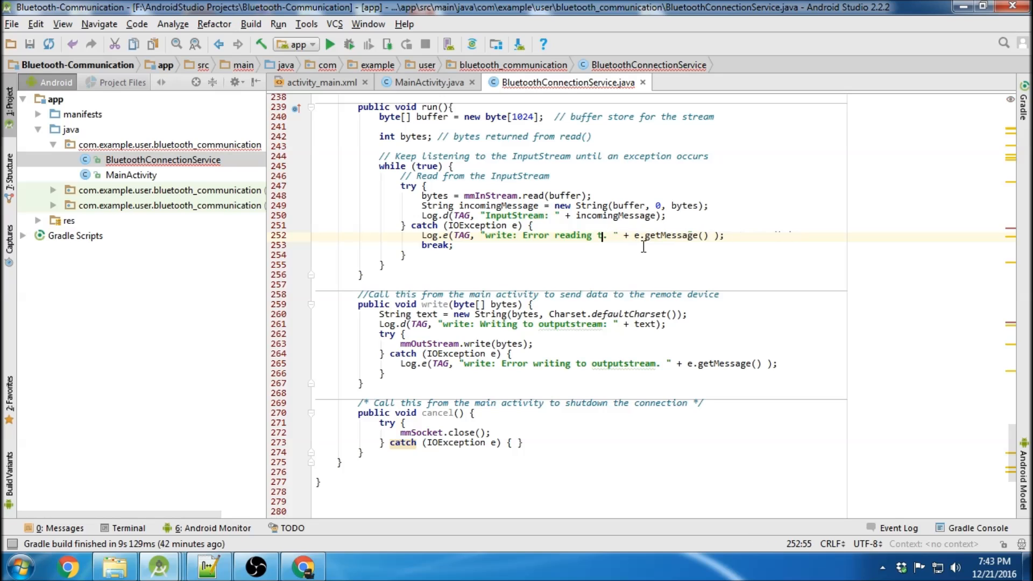
pyautogui.write('input')
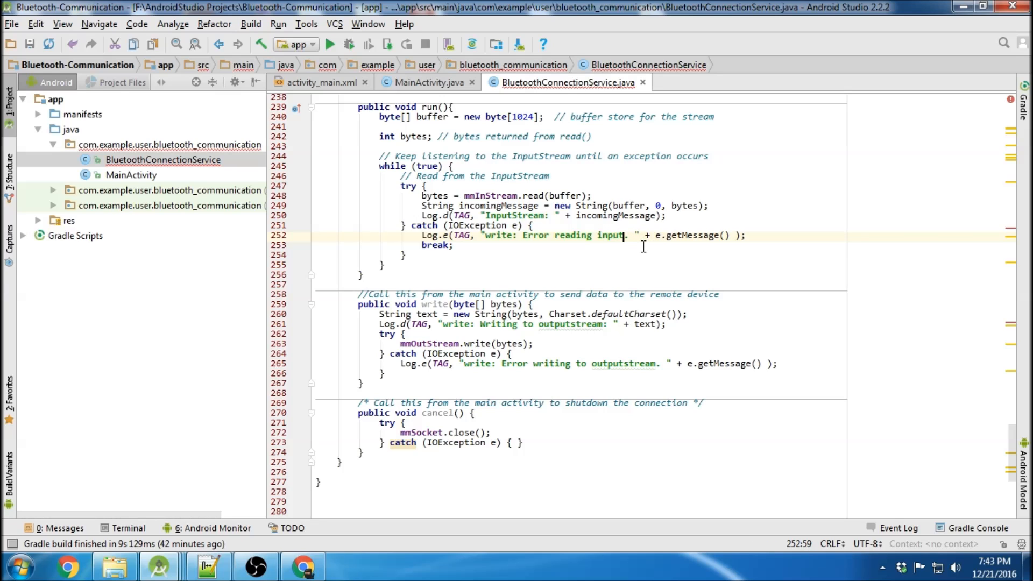
pyautogui.write('Stream')
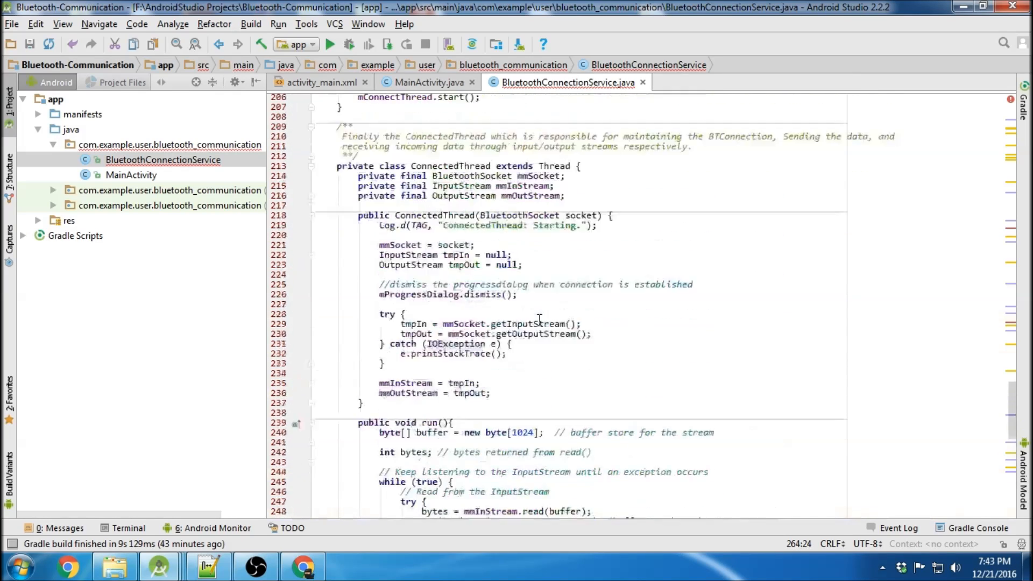
# Write connected(BluetoothSocket mmSocket, BluetoothDevice mmDevice) logging 'connected: Starting.' and starting ConnectedThread.
pyautogui.scroll(3)
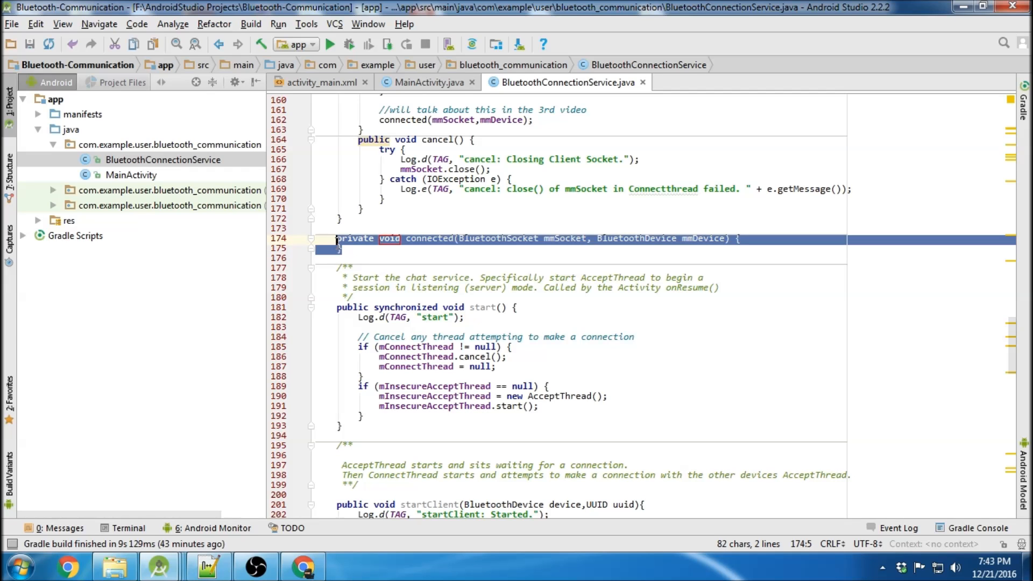
pyautogui.scroll(-3)
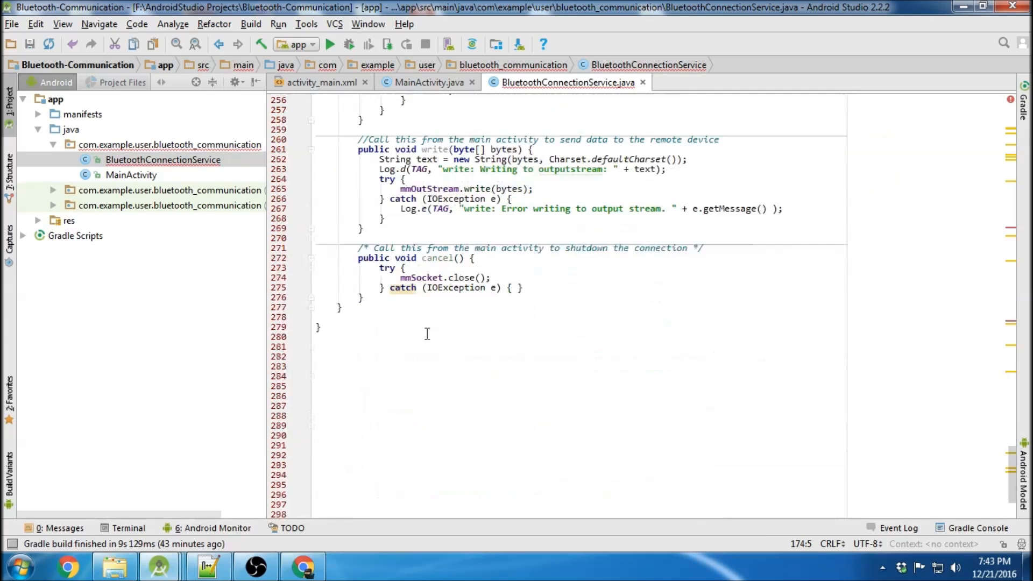
pyautogui.write('private void connected(BluetoothSocket mmSocket, BluetoothDevice mmDevice) {')
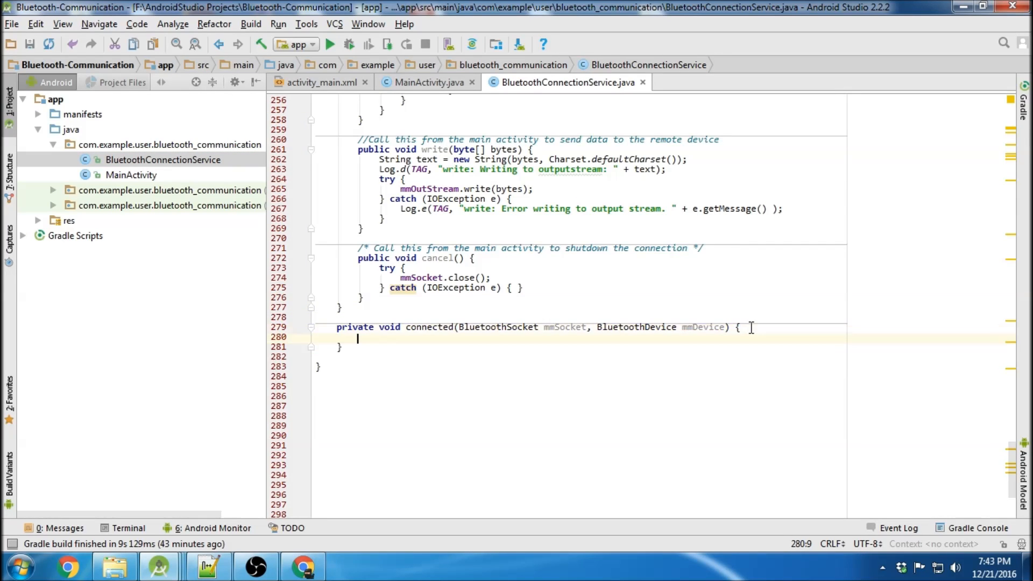
pyautogui.write('Log.d(TAG, "connected: Starting.");')
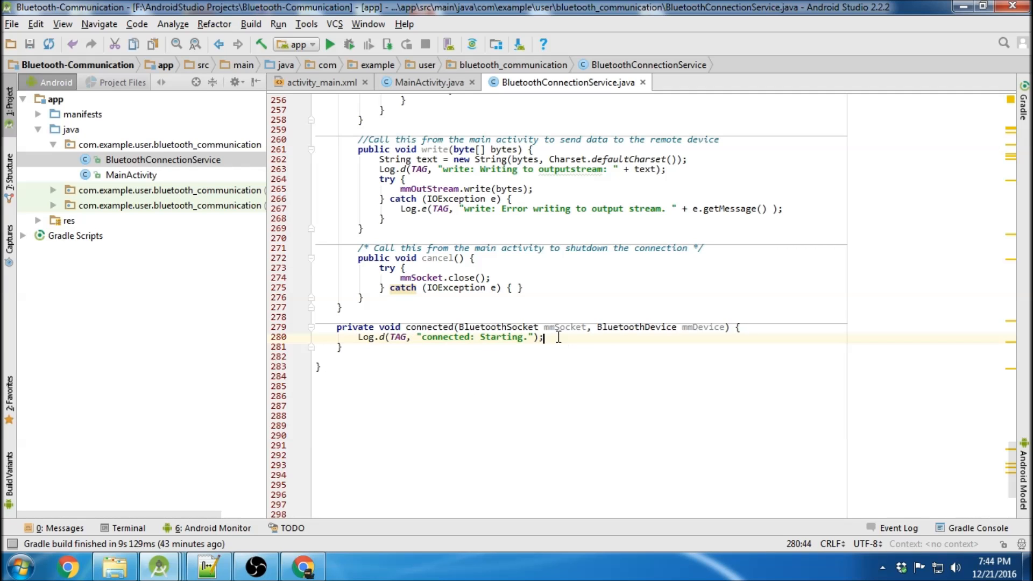
pyautogui.press('enter')
pyautogui.write('m')
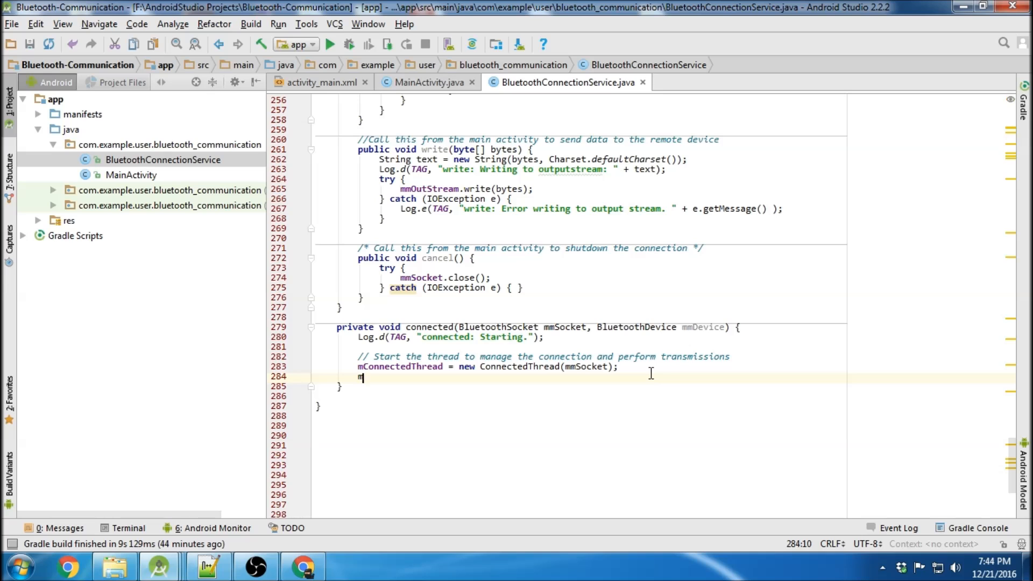
pyautogui.write('ConnectedThread.start();')
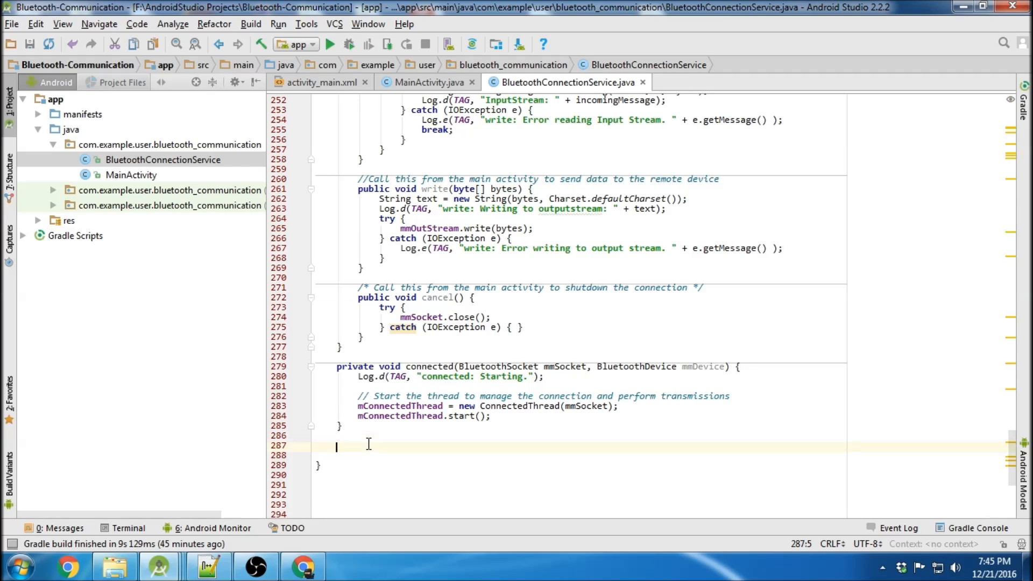
# Below connected(), type public write(byte[] out) logging 'write: Write Called.' and calling mConnectedThread.write(out).
pyautogui.doubleClick(434, 189)
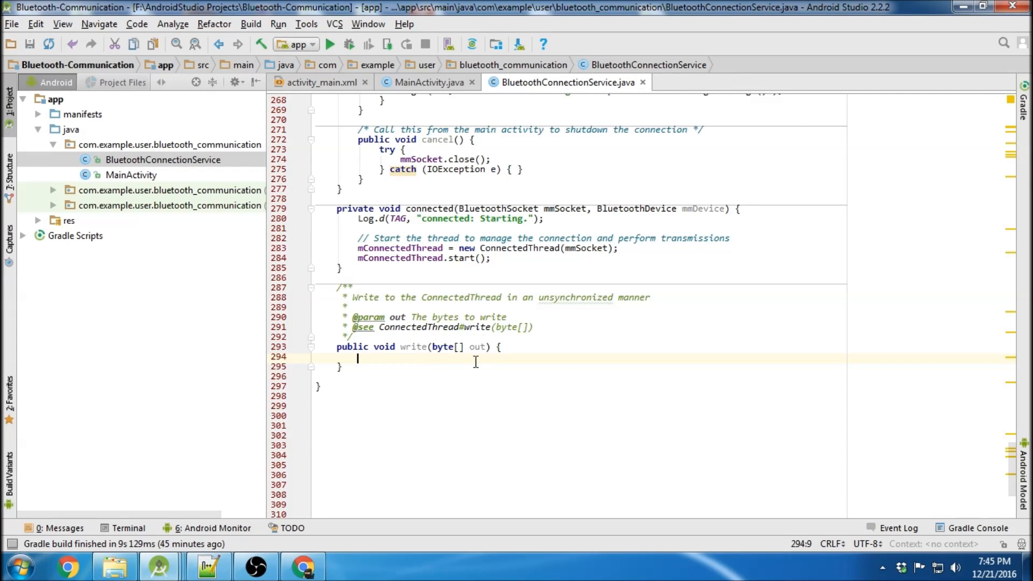
pyautogui.write('// Create temporary object')
pyautogui.write('mConnectedThread.write(out);')
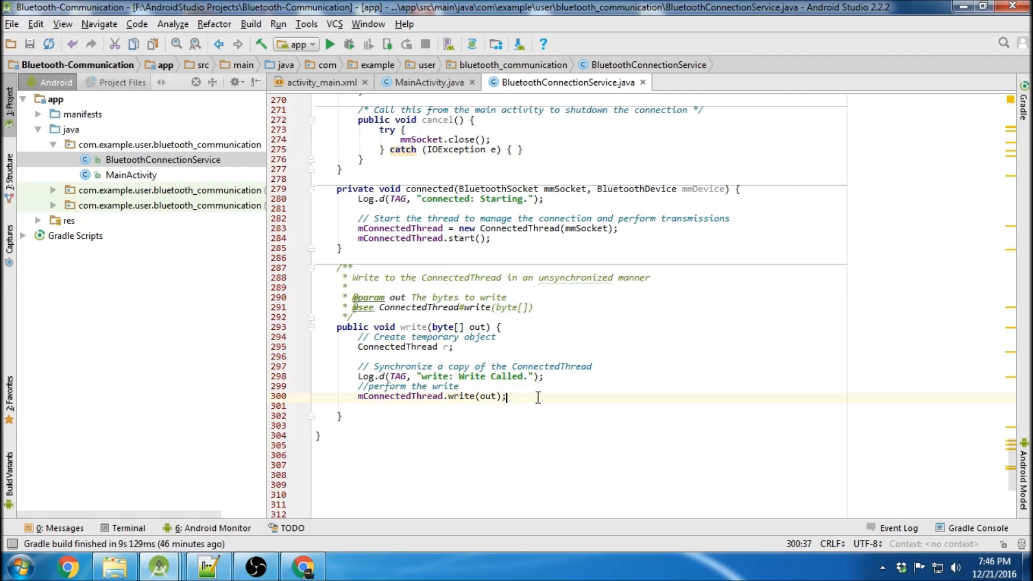
pyautogui.click(507, 297)
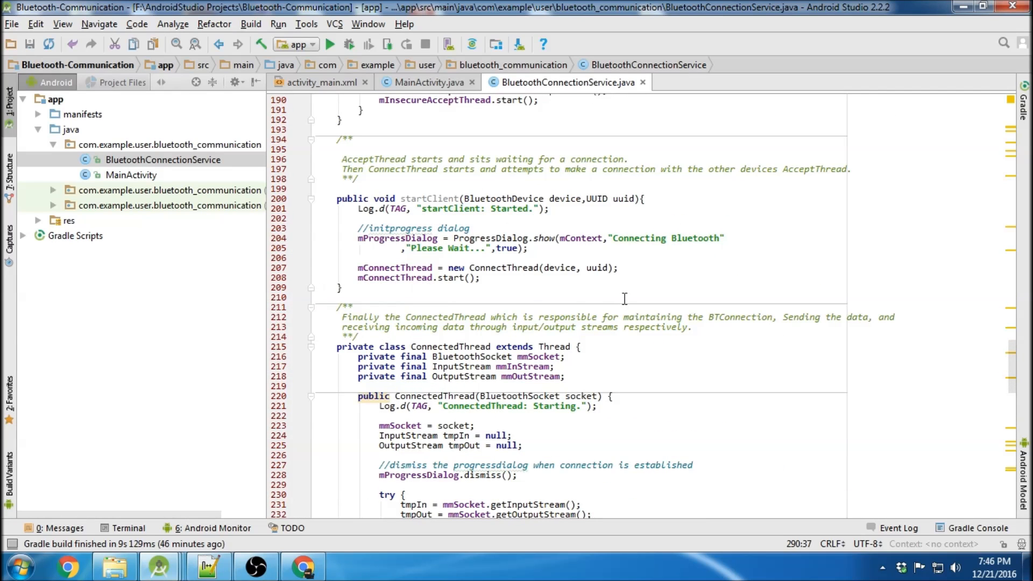
# Close the activity_main.xml tab and return to the BluetoothConnectionService.java tab.
pyautogui.scroll(-3)
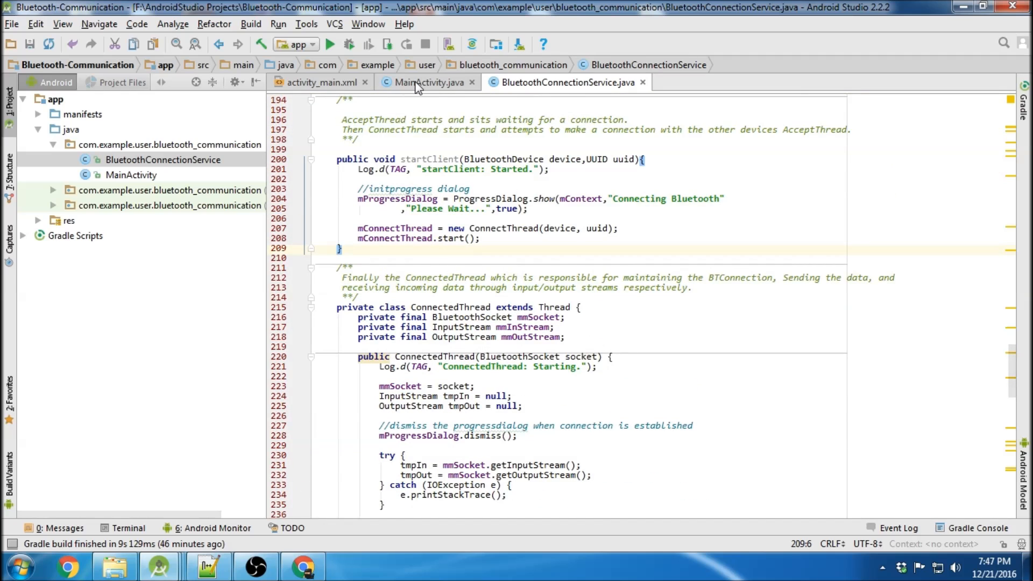
pyautogui.click(427, 82)
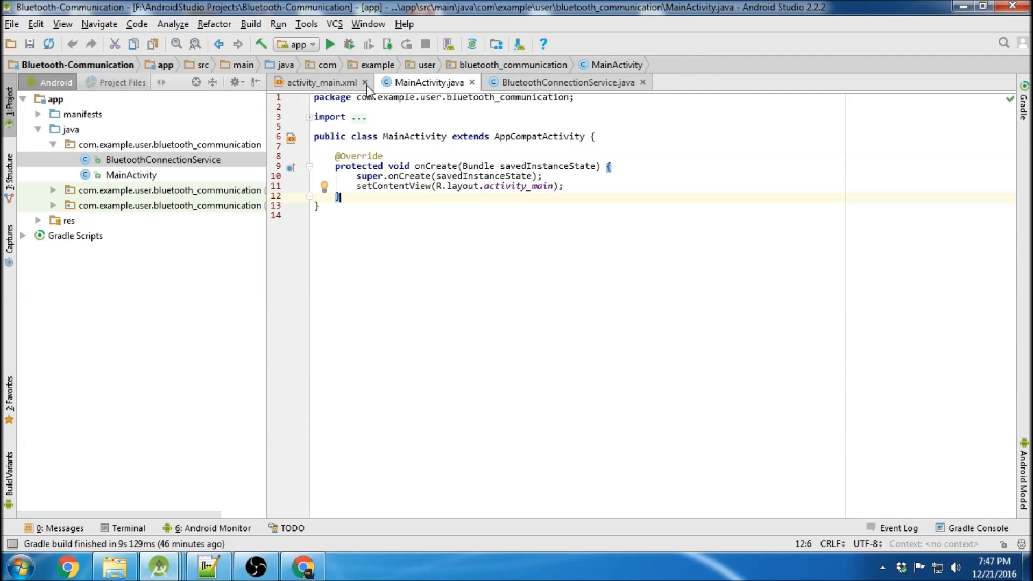
pyautogui.click(365, 83)
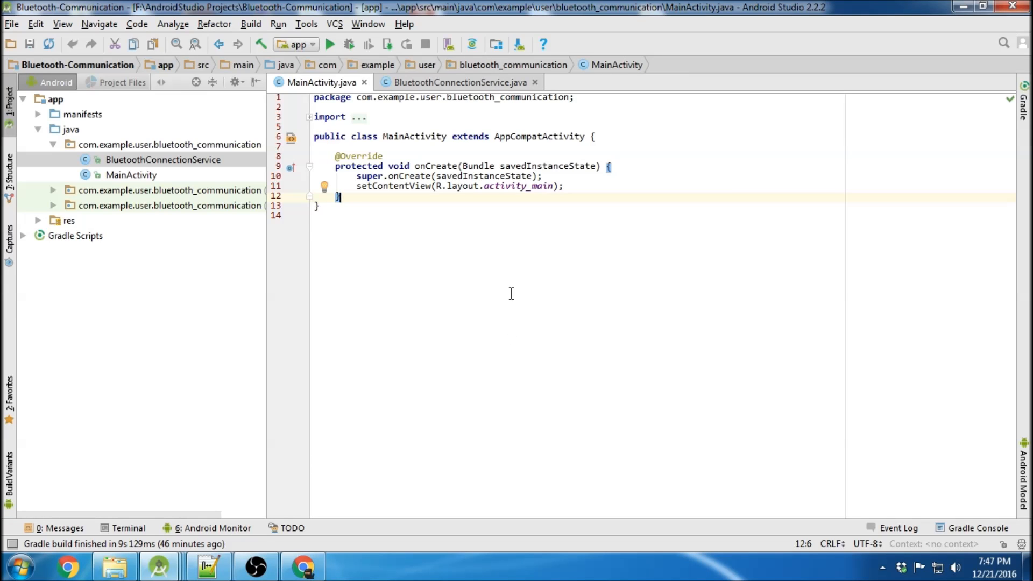
pyautogui.click(459, 82)
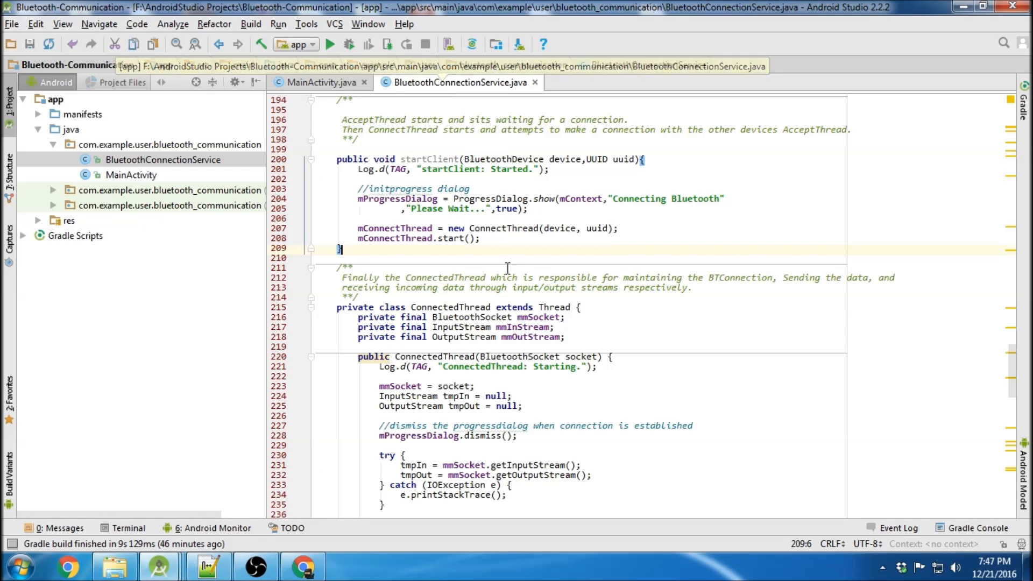